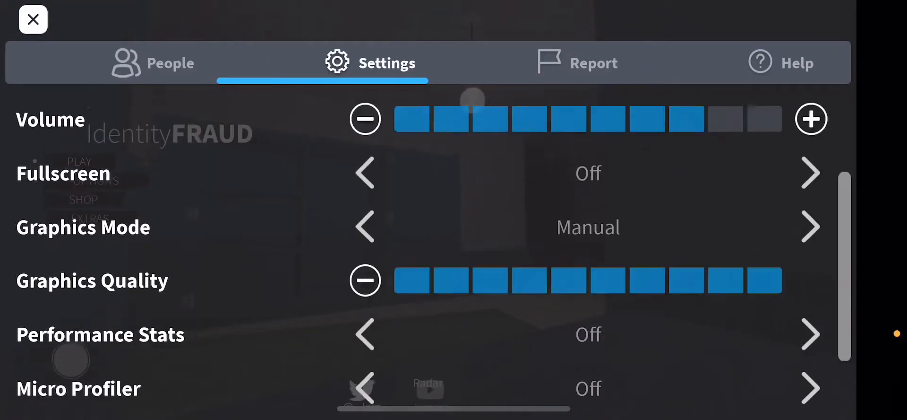
Lower the volume to about four bars and turn Fullscreen on in Settings
scroll(down, 3)
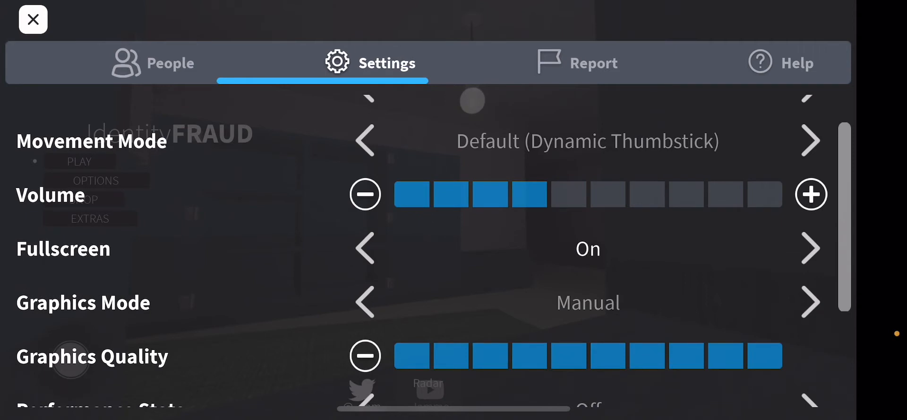
click(33, 19)
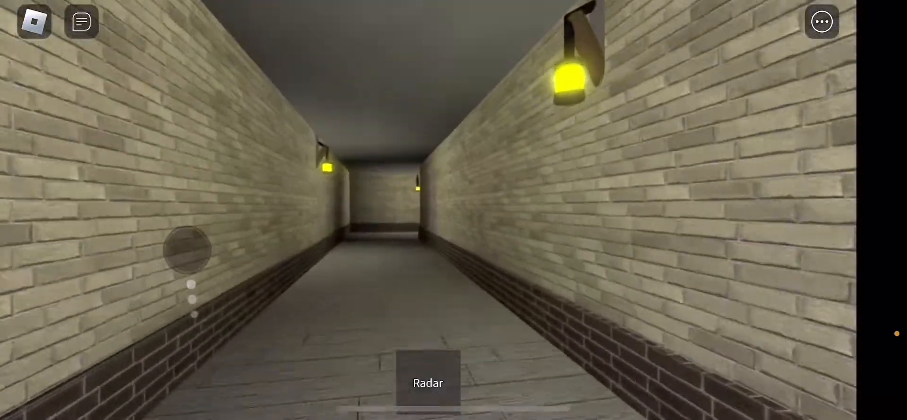
Walk forward down the lamp-lit brick corridor to the side passage
click(428, 382)
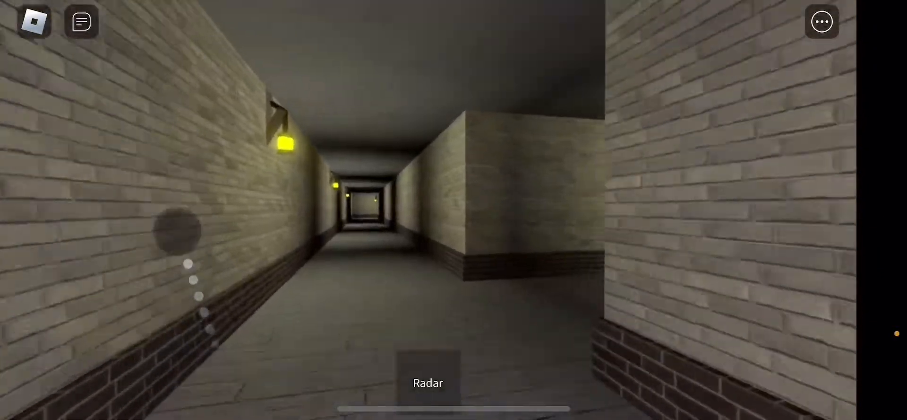
Continue past the side opening and equip the Radar from the hotbar
click(428, 382)
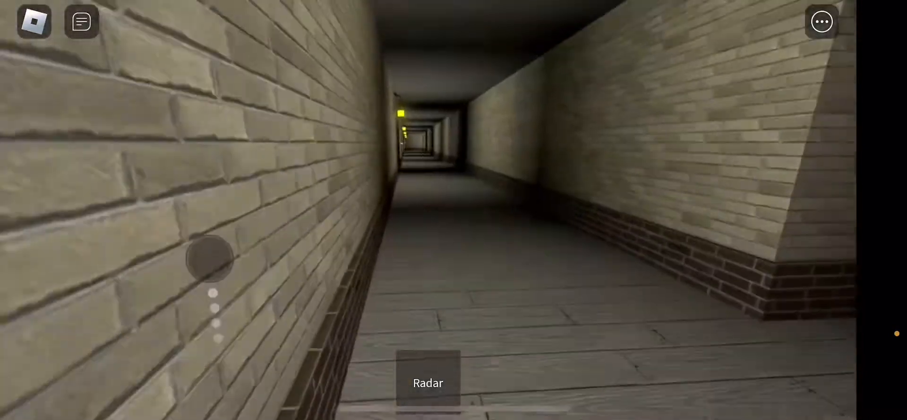
click(428, 382)
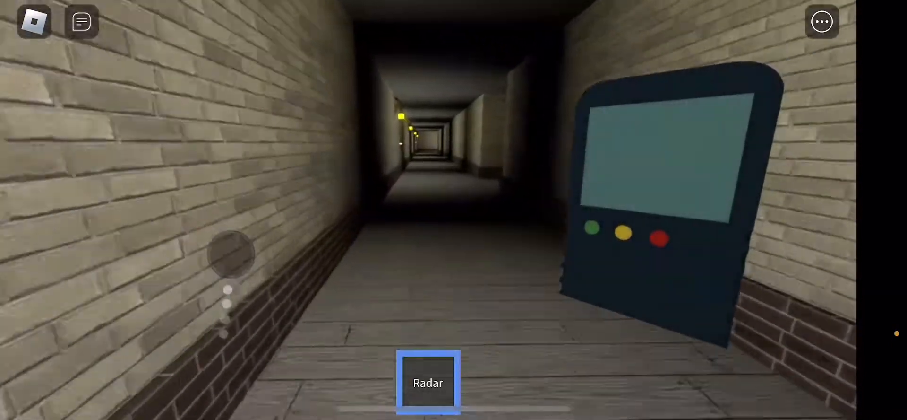